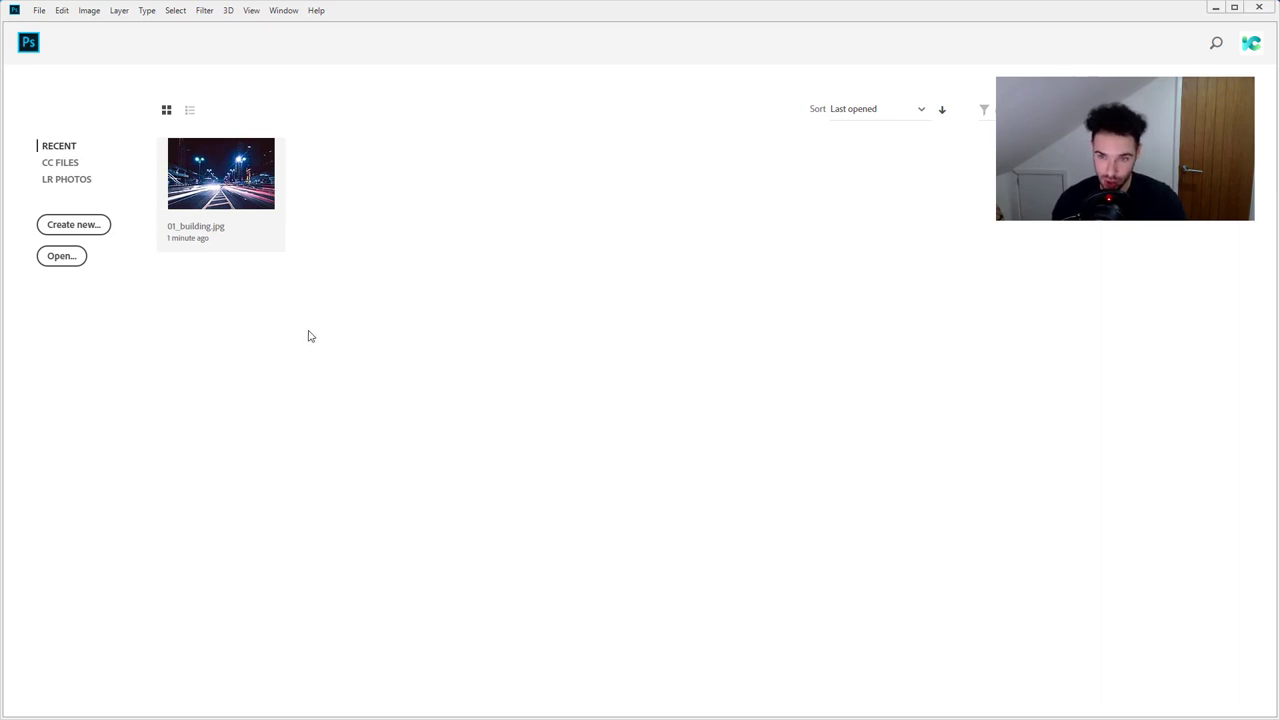
pyautogui.moveTo(155, 161)
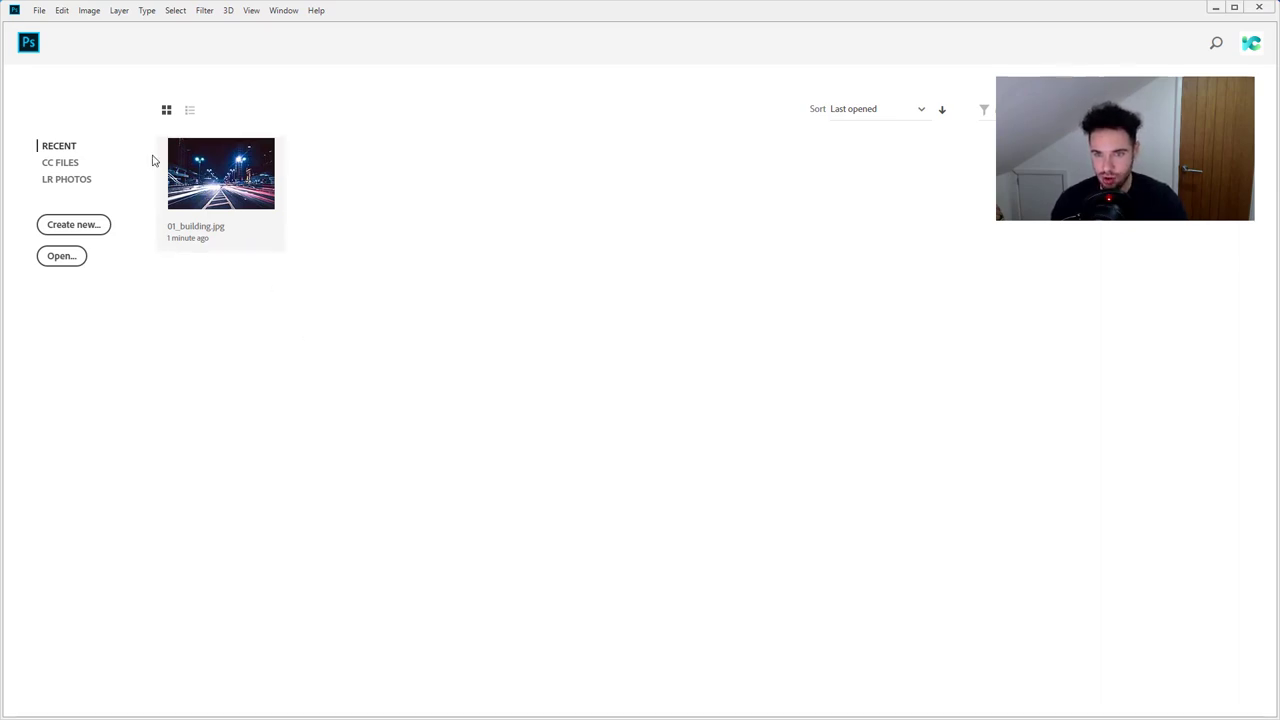
pyautogui.moveTo(128, 156)
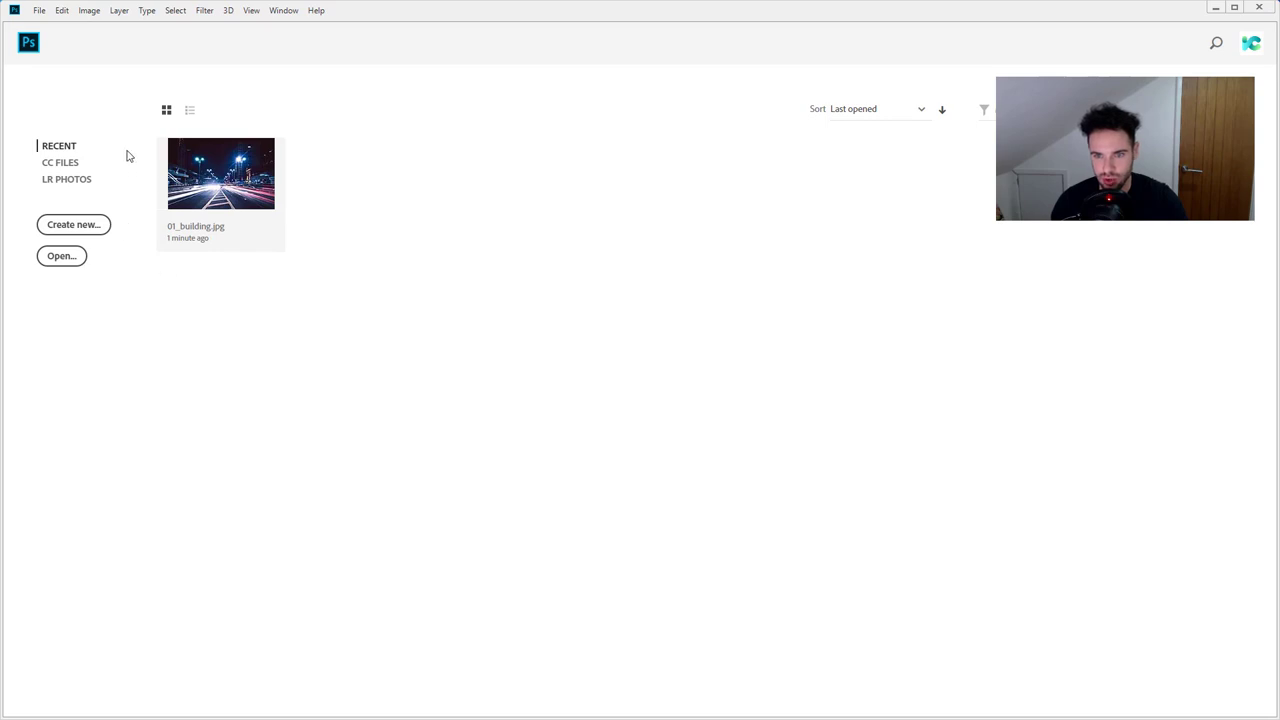
pyautogui.moveTo(296, 177)
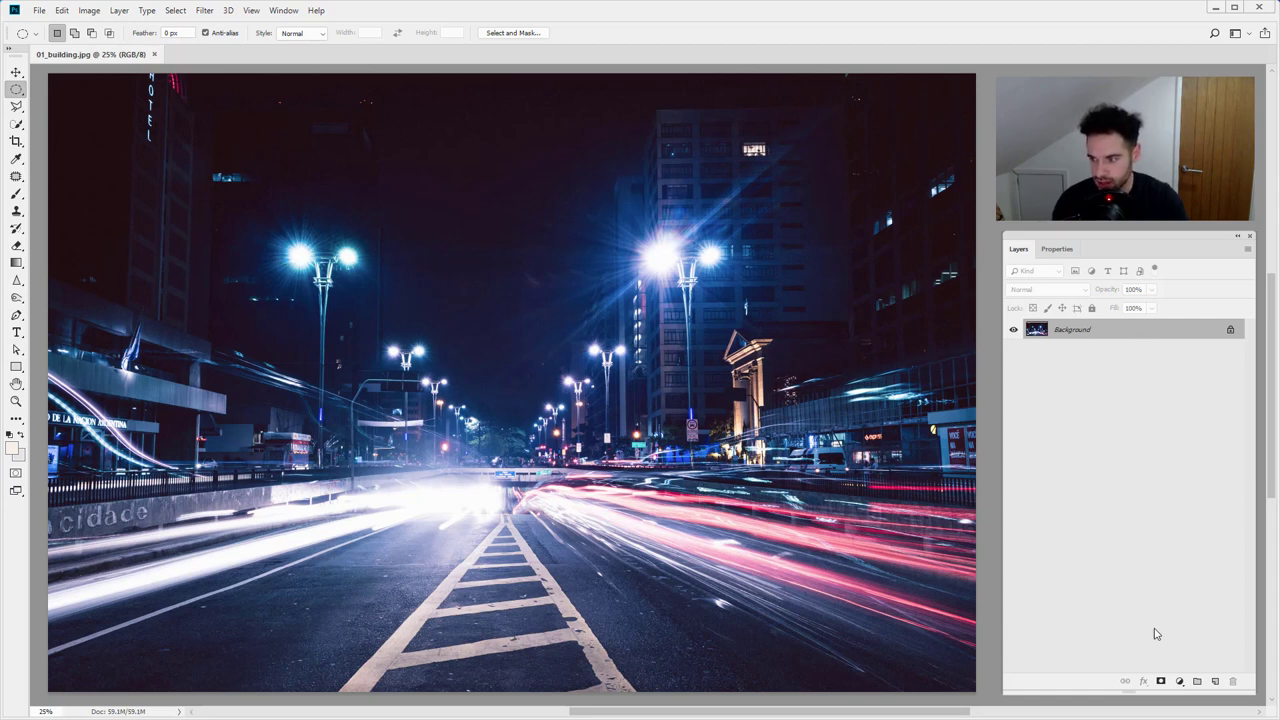
# Add a Levels adjustment layer, moving the black and midtone sliders to darken the photo
pyautogui.click(1179, 681)
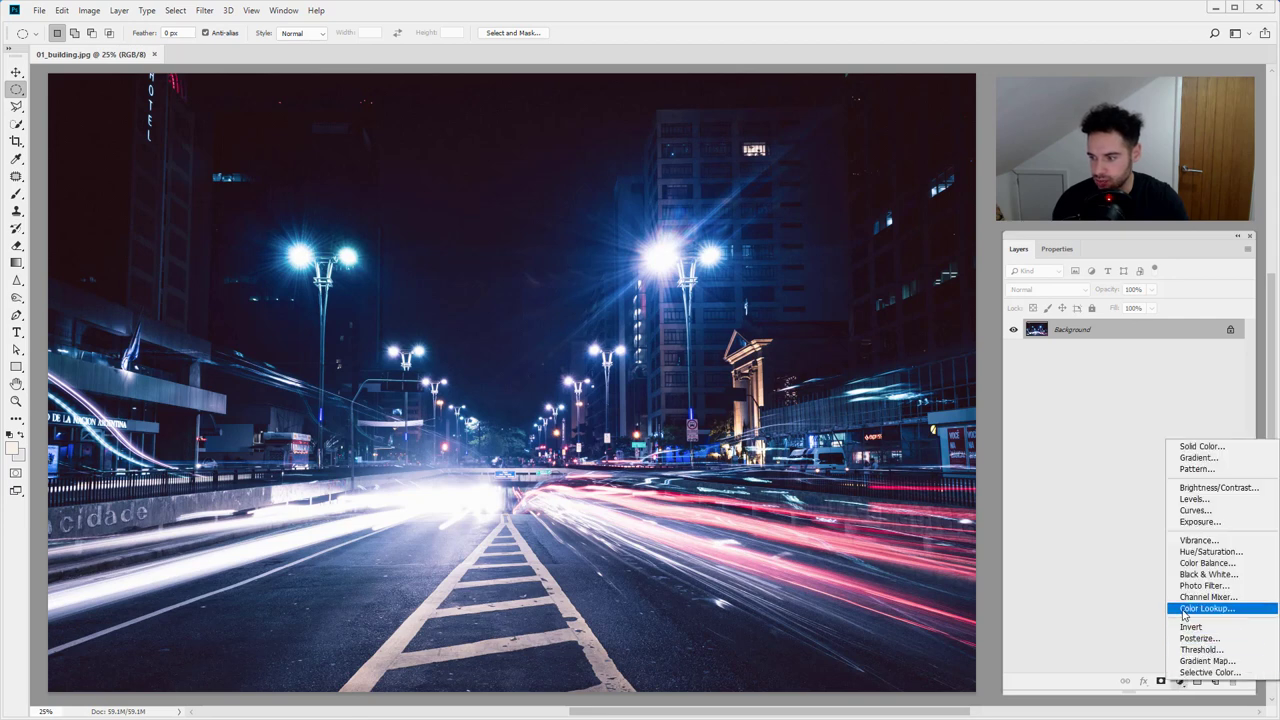
pyautogui.click(1194, 498)
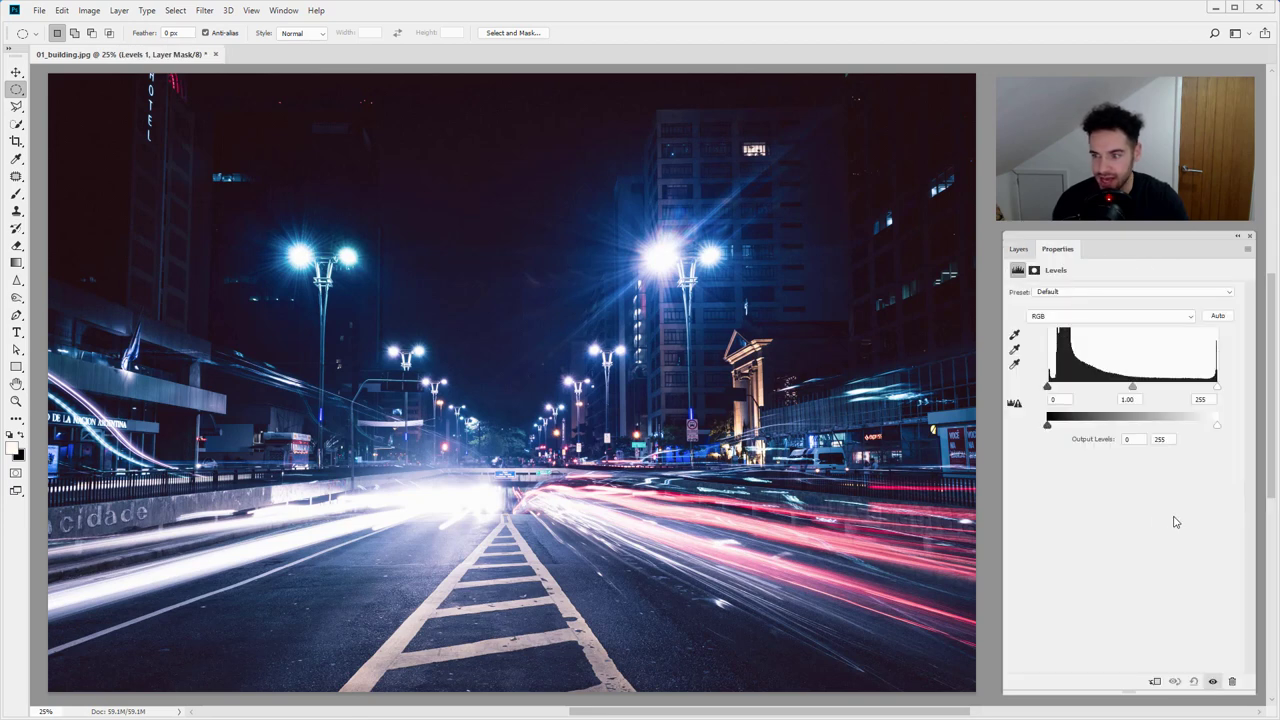
pyautogui.moveTo(1133, 386); pyautogui.dragTo(1108, 386)
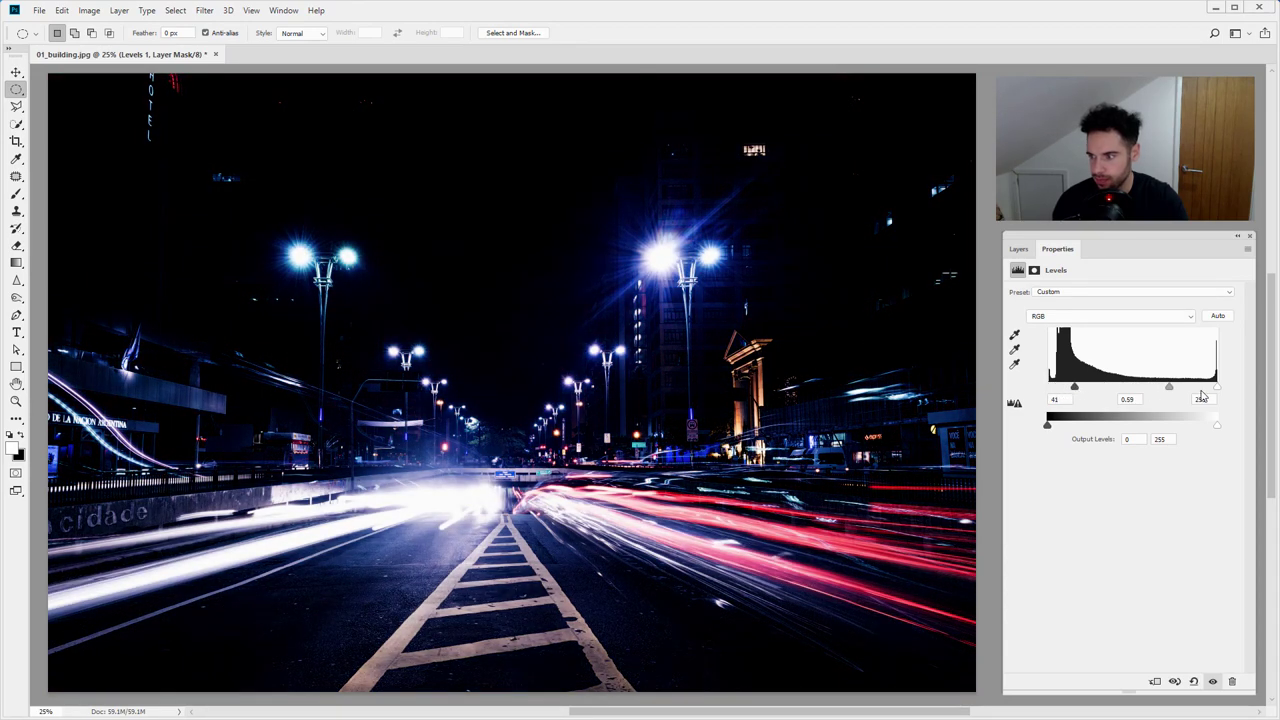
pyautogui.moveTo(1169, 387); pyautogui.dragTo(1163, 387)
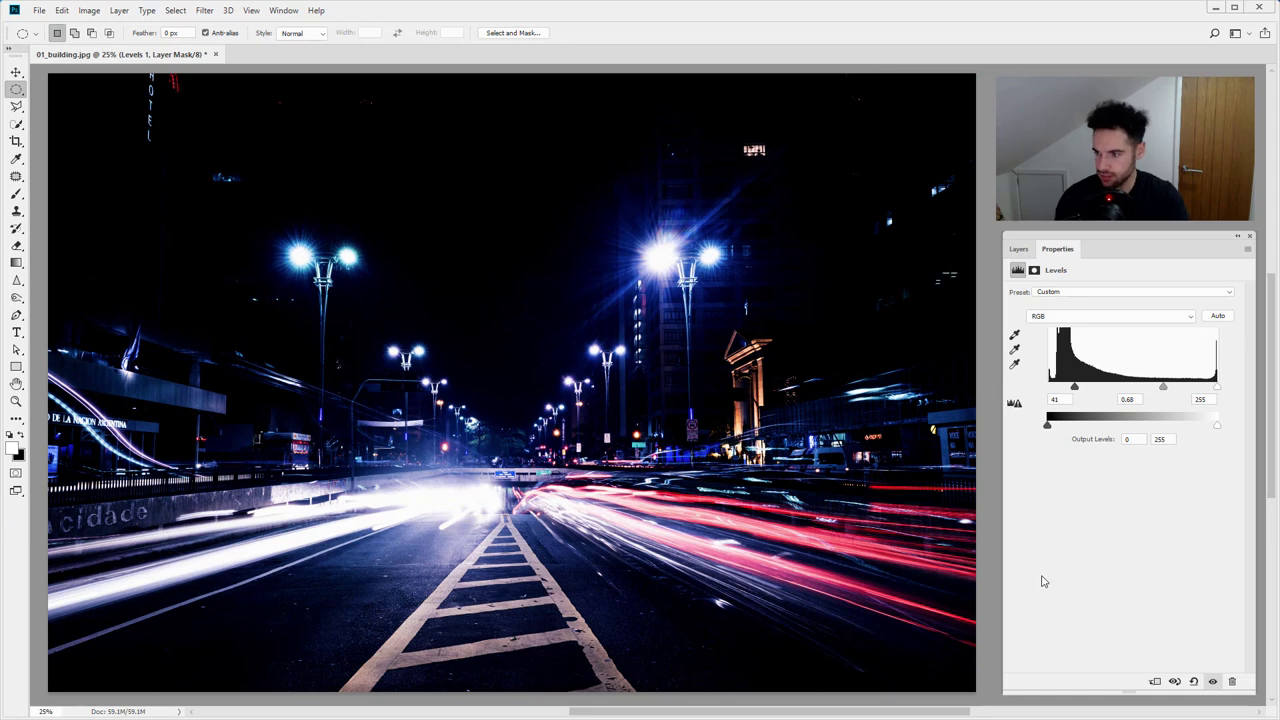
pyautogui.click(1018, 248)
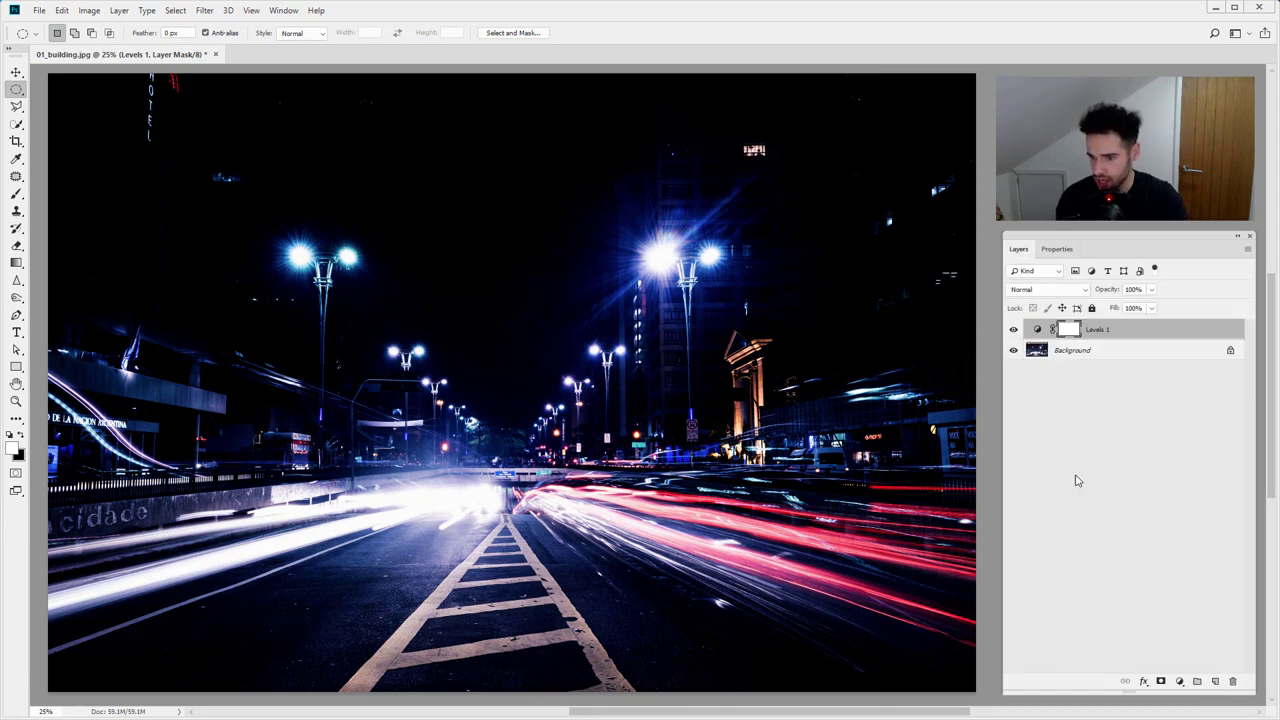
pyautogui.moveTo(68, 190)
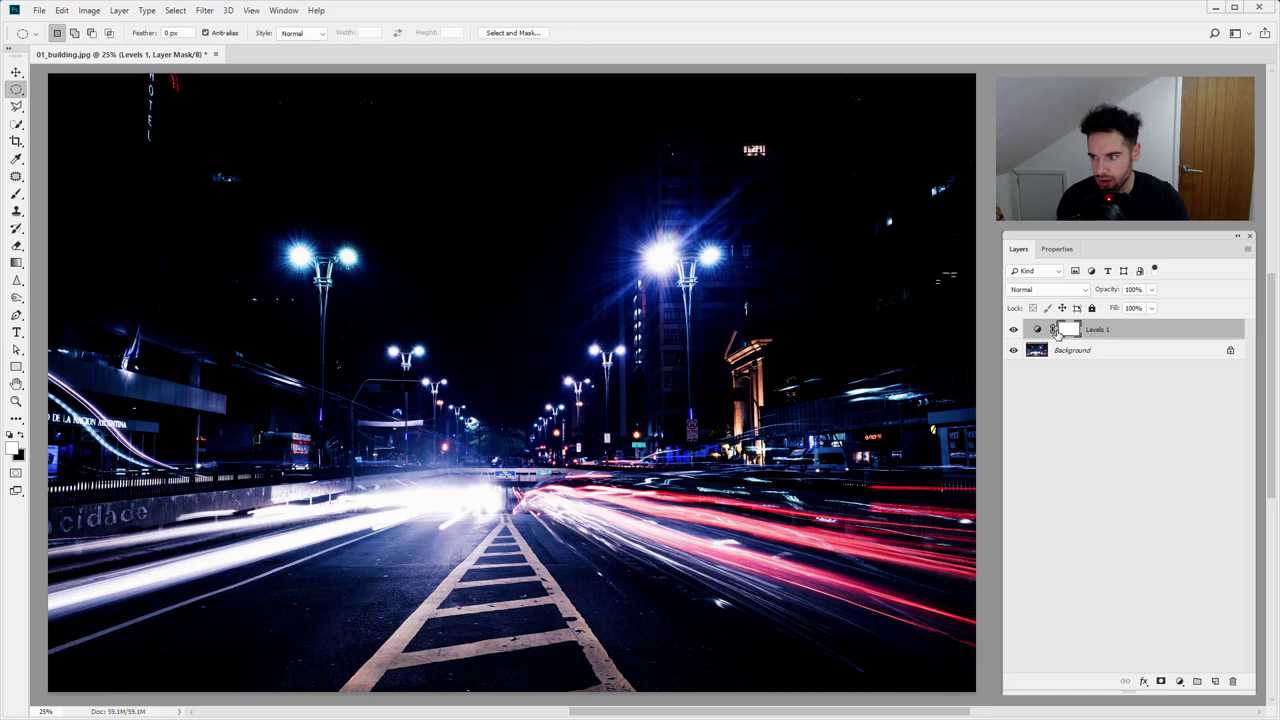
# Target the Levels layer mask and fill a large central ellipse with black
pyautogui.click(16, 89)
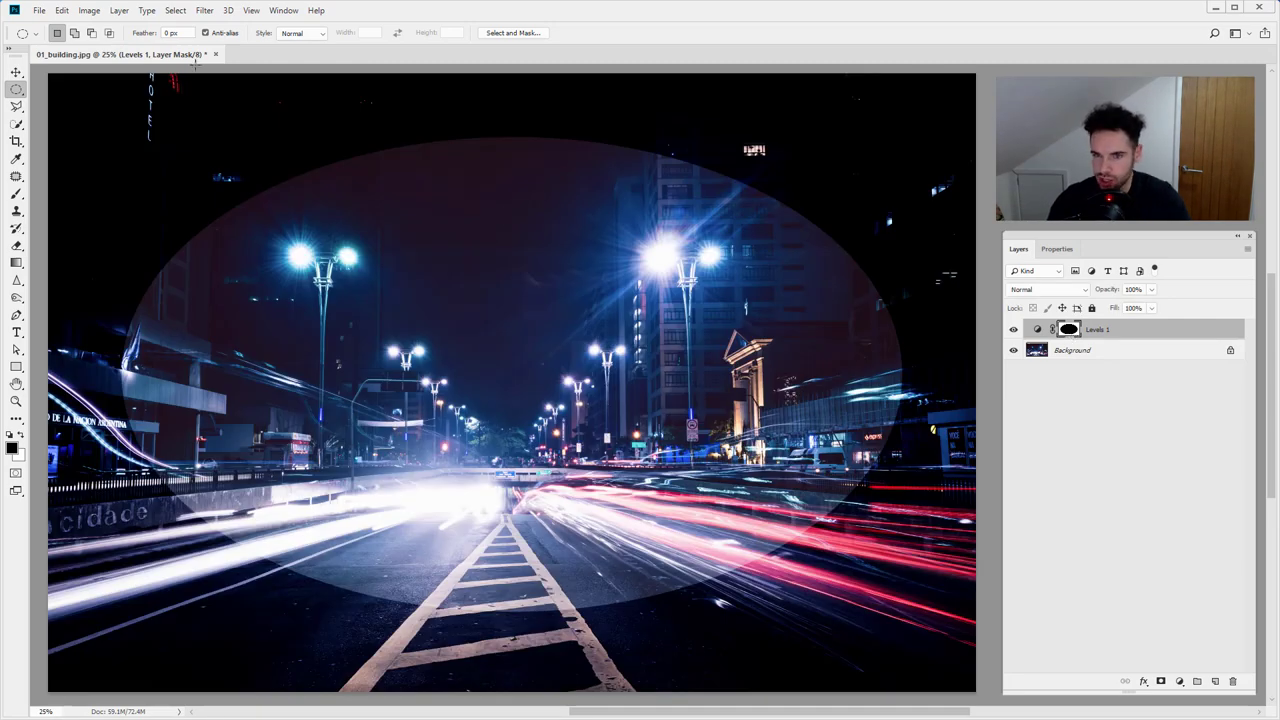
pyautogui.click(204, 10)
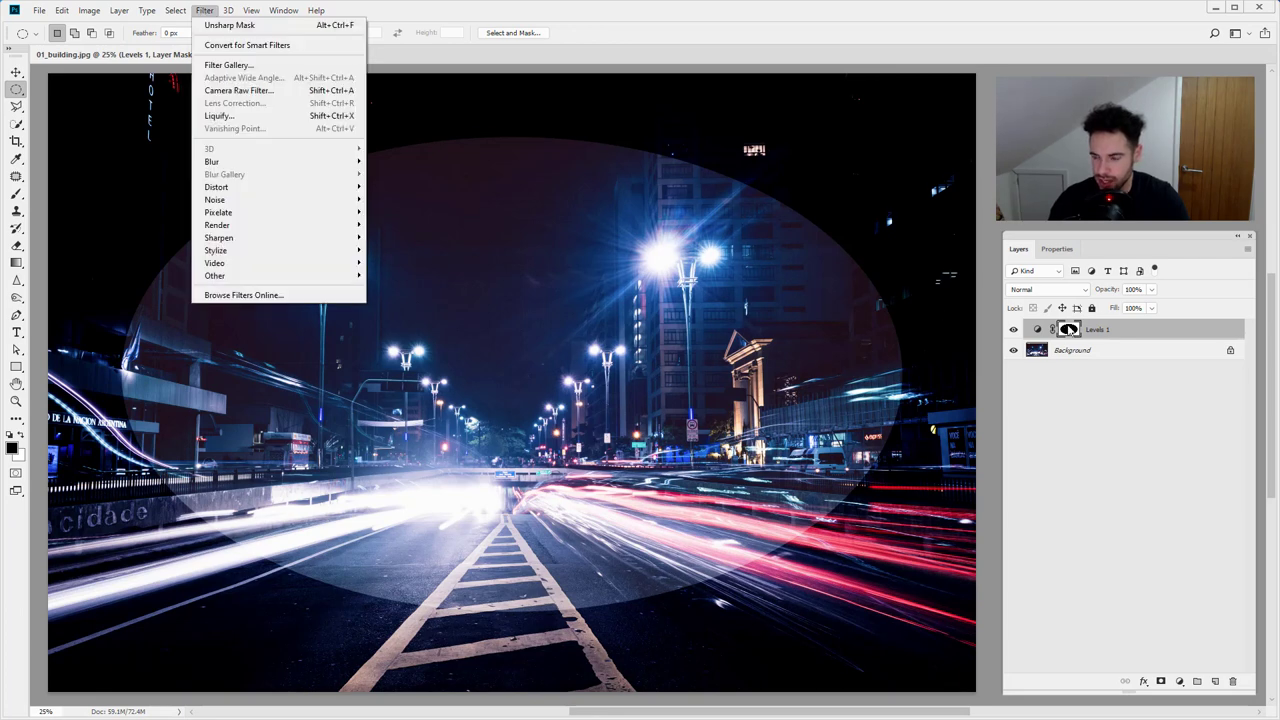
pyautogui.moveTo(218, 212)
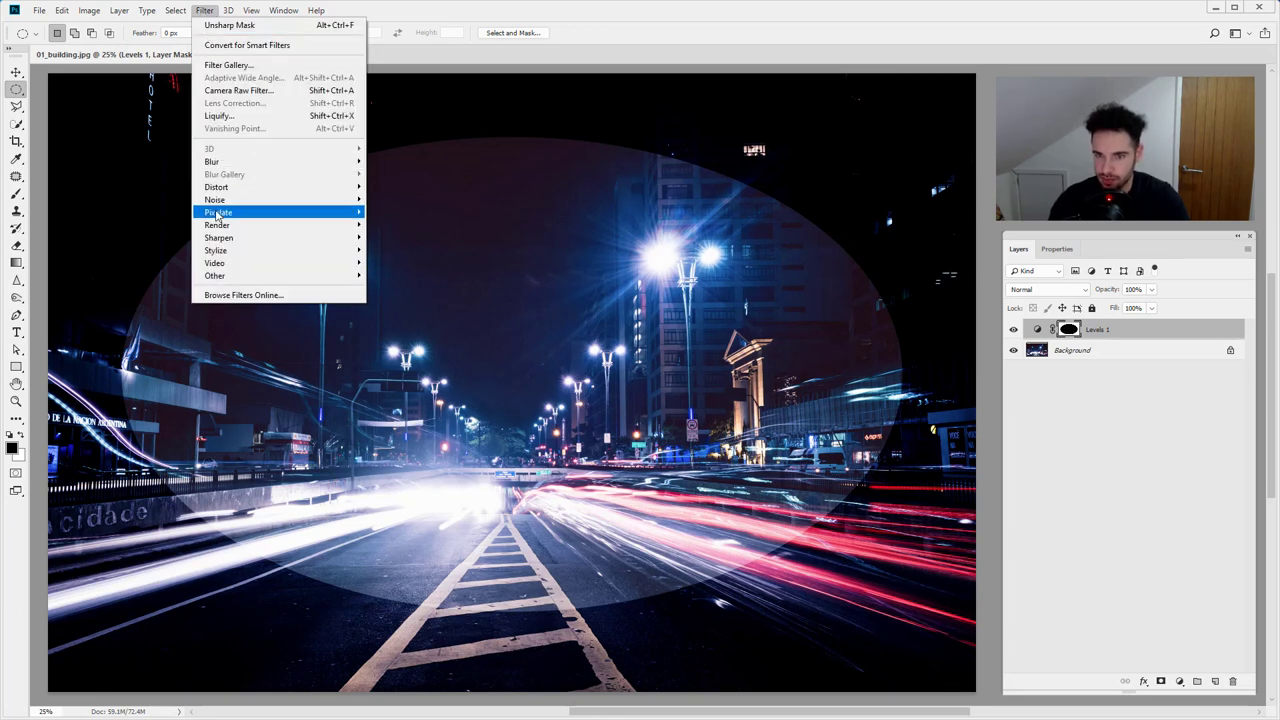
pyautogui.moveTo(211, 161)
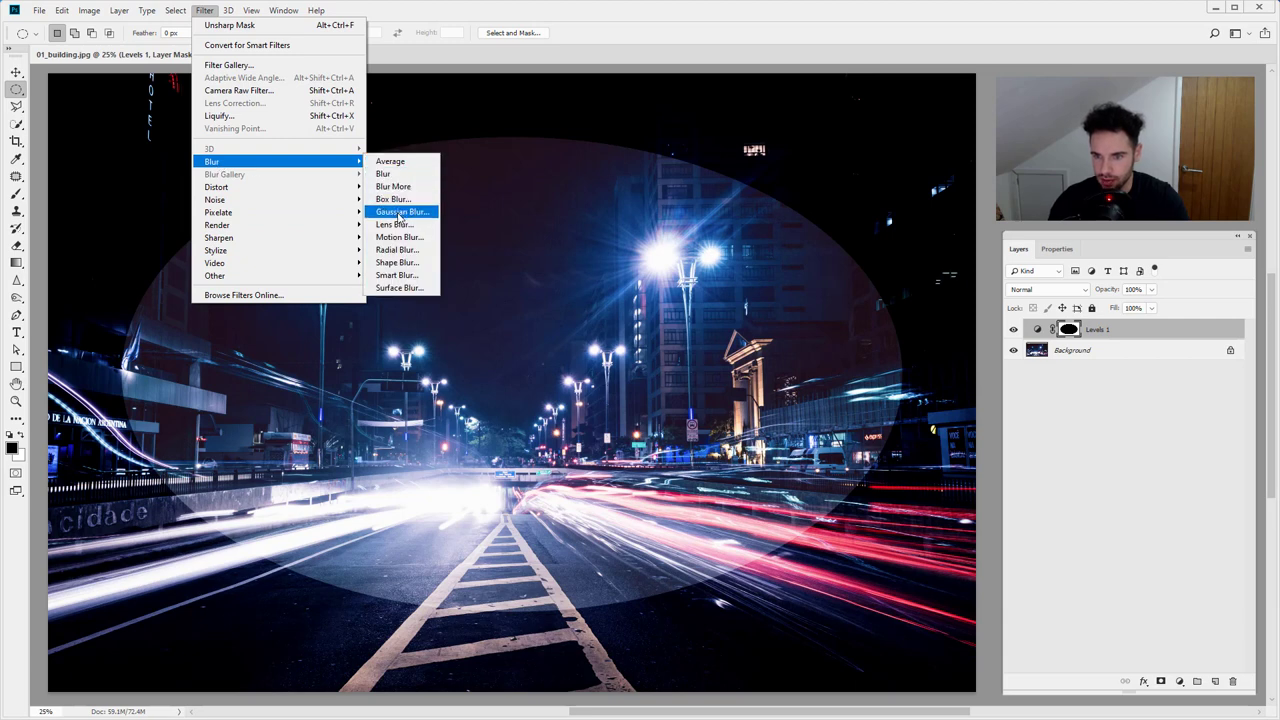
# Apply a 493.4-pixel Gaussian Blur to the Levels 1 mask, comparing with Preview on and off
pyautogui.click(402, 211)
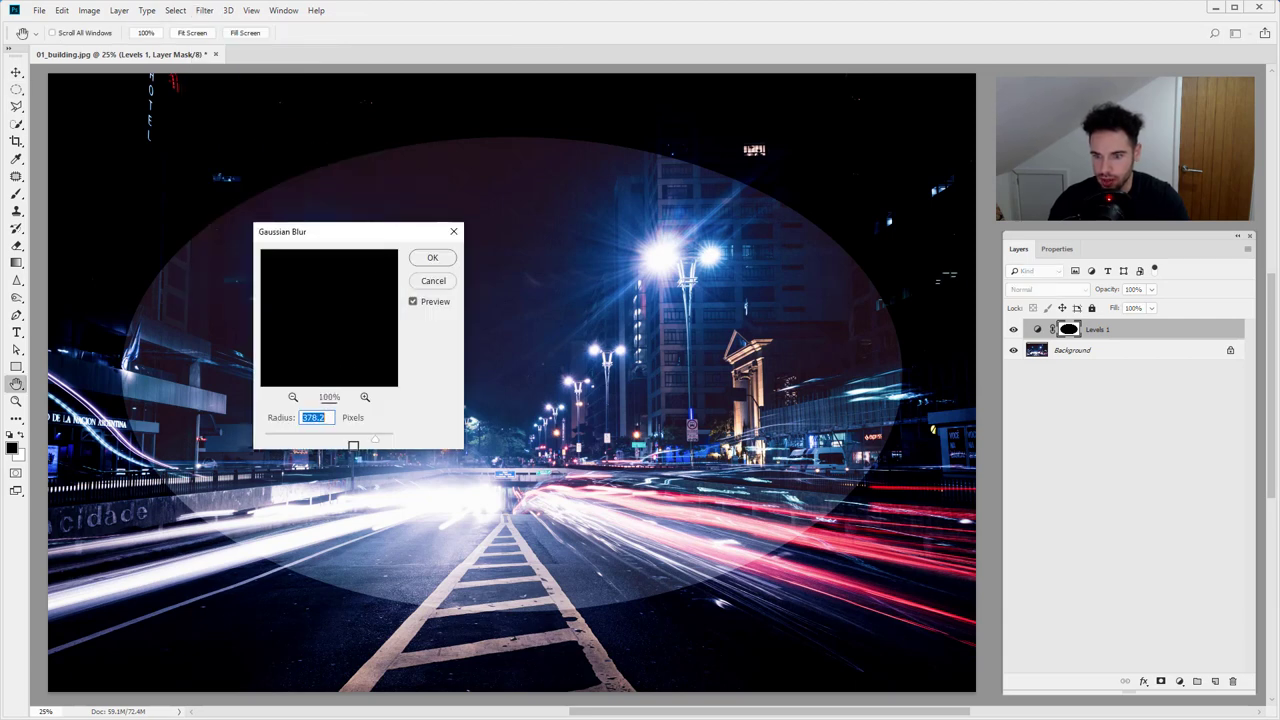
pyautogui.write('0.6')
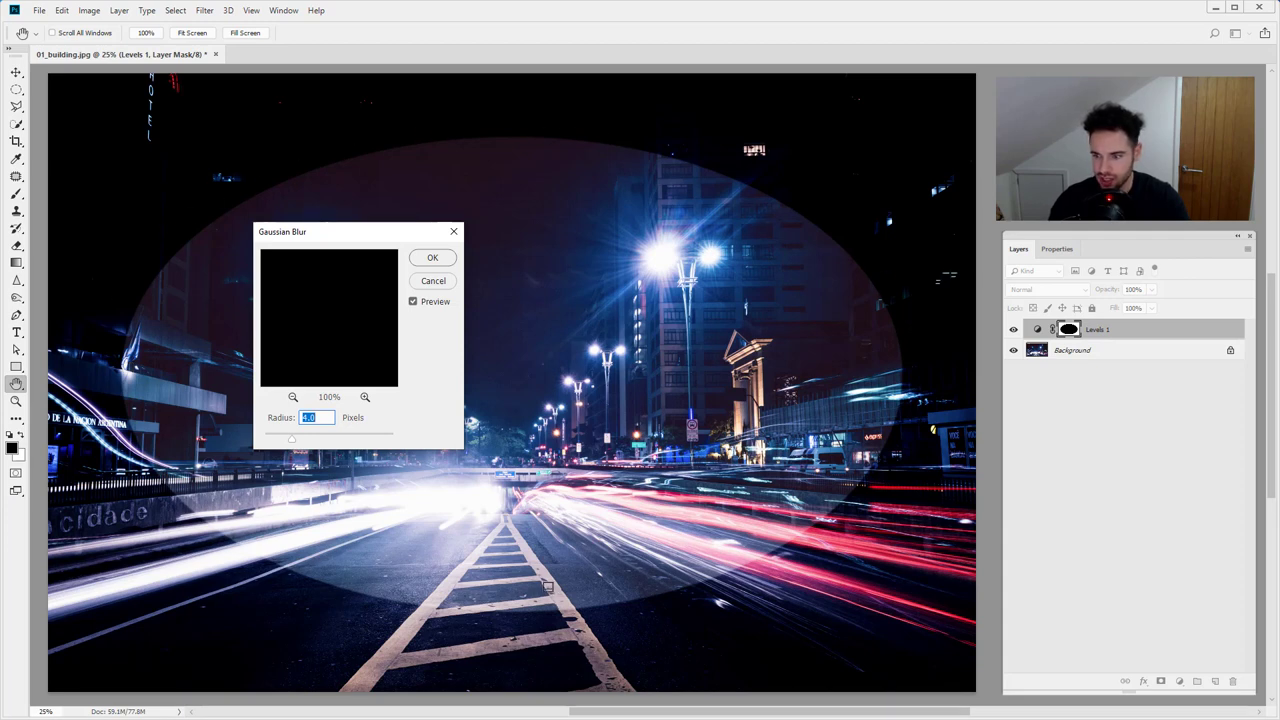
pyautogui.moveTo(293, 433)
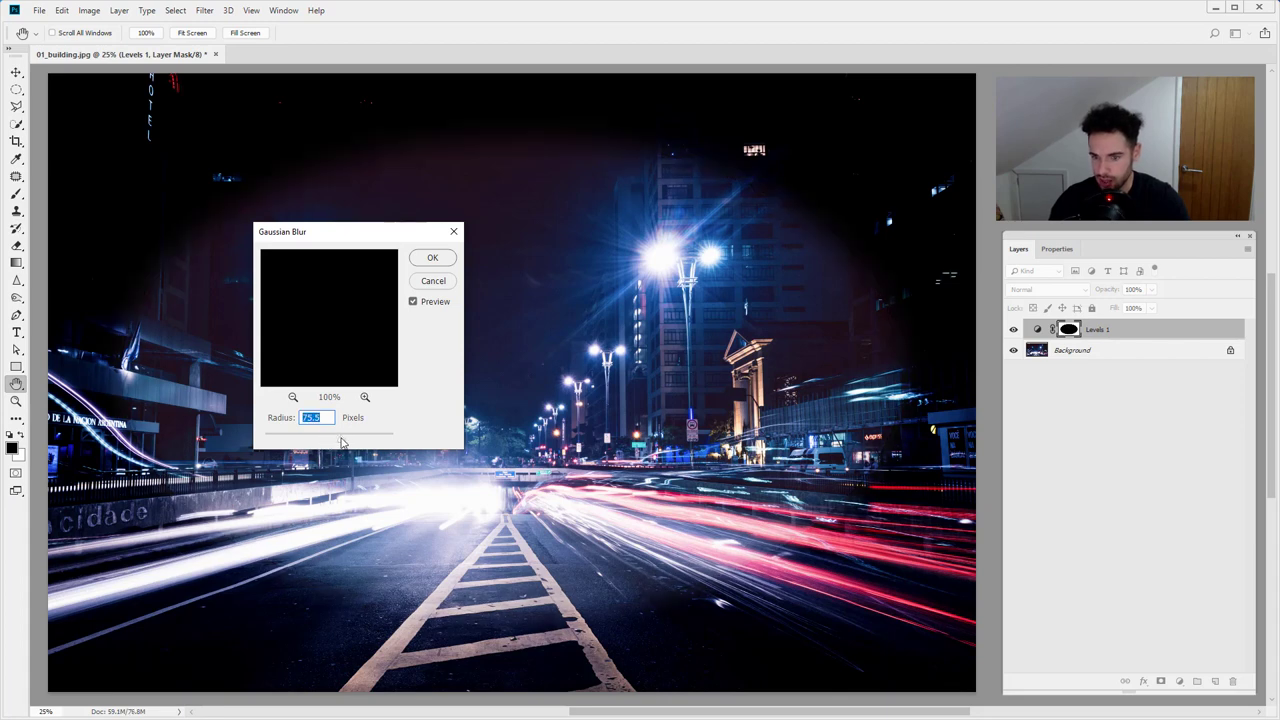
pyautogui.moveTo(345, 437); pyautogui.dragTo(365, 437)
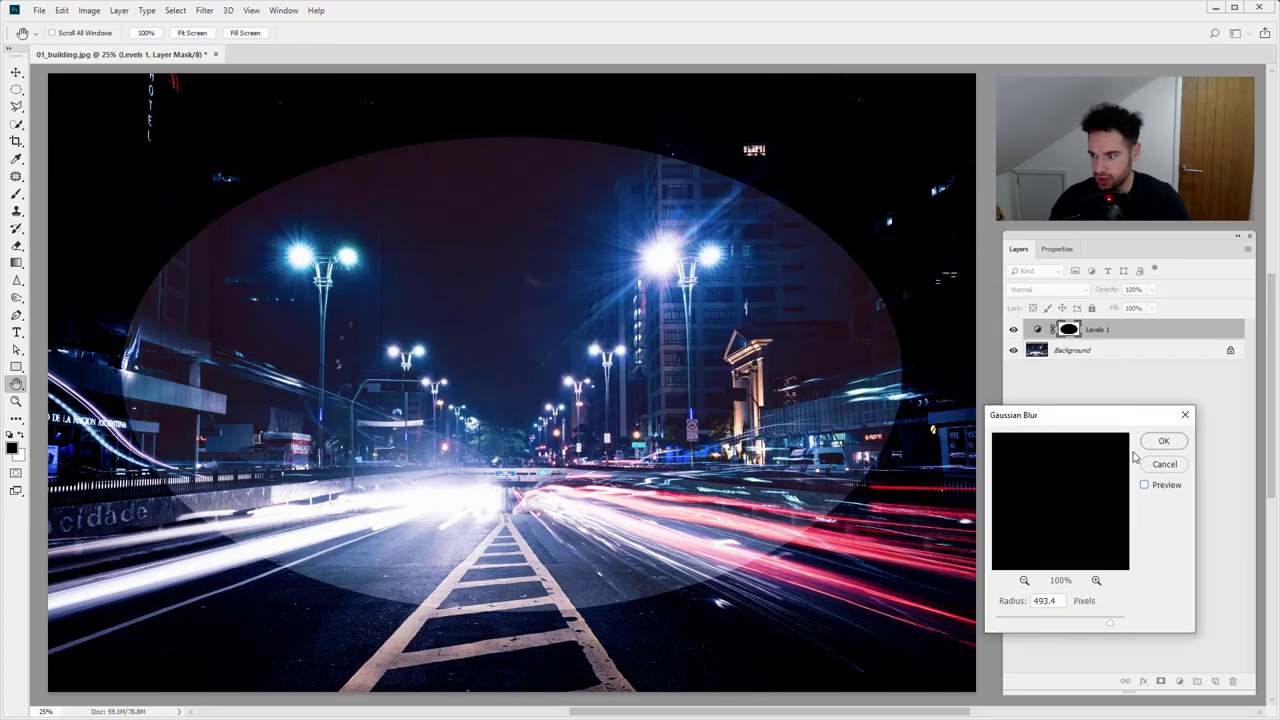
pyautogui.click(1145, 485)
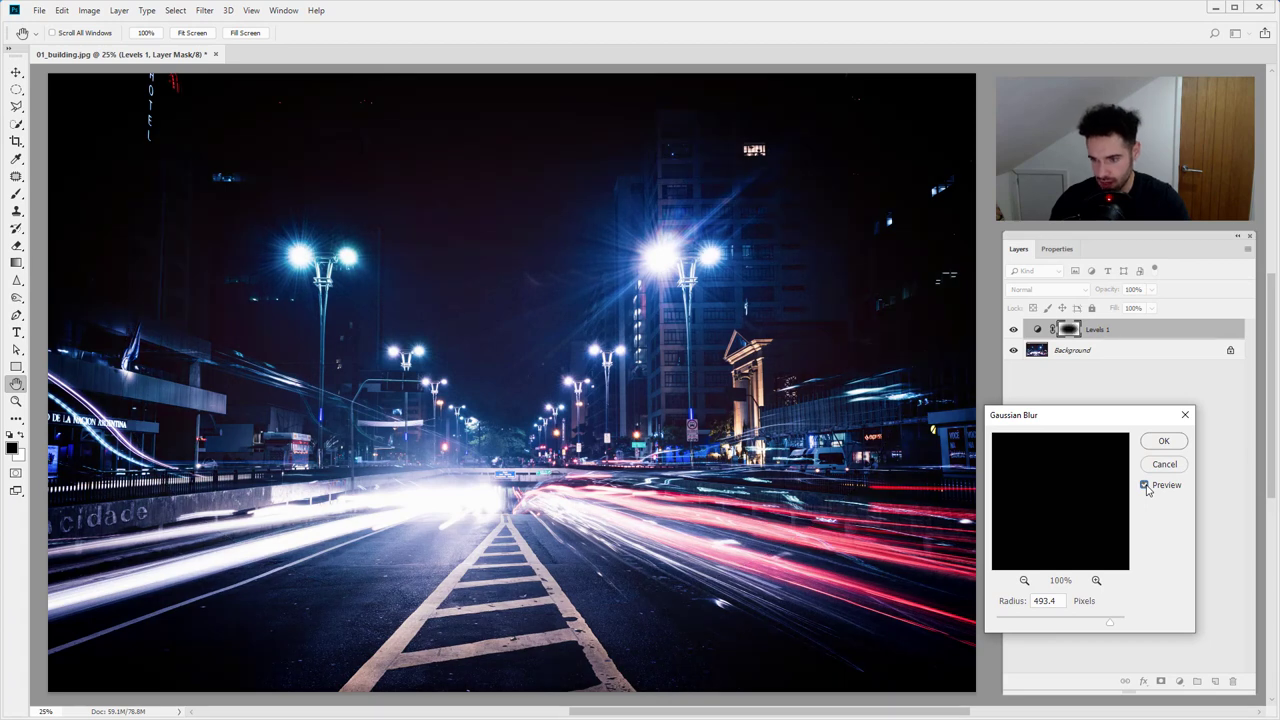
pyautogui.click(1146, 485)
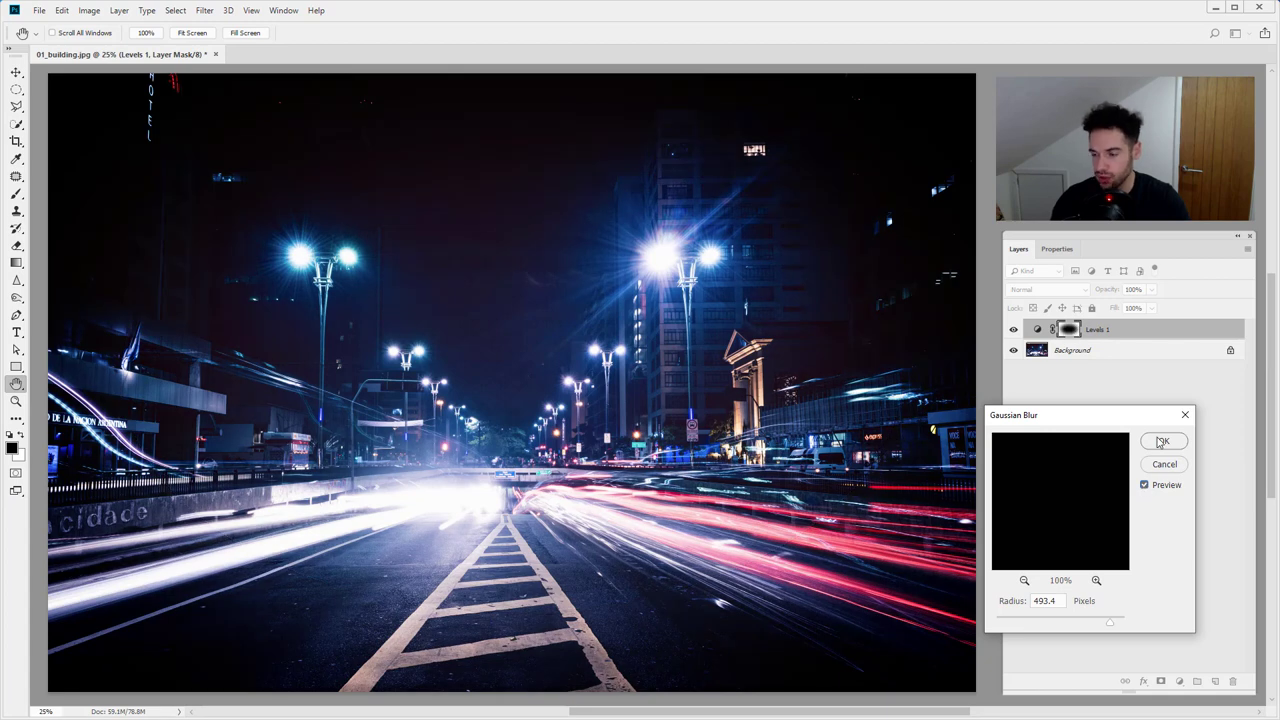
pyautogui.click(1163, 441)
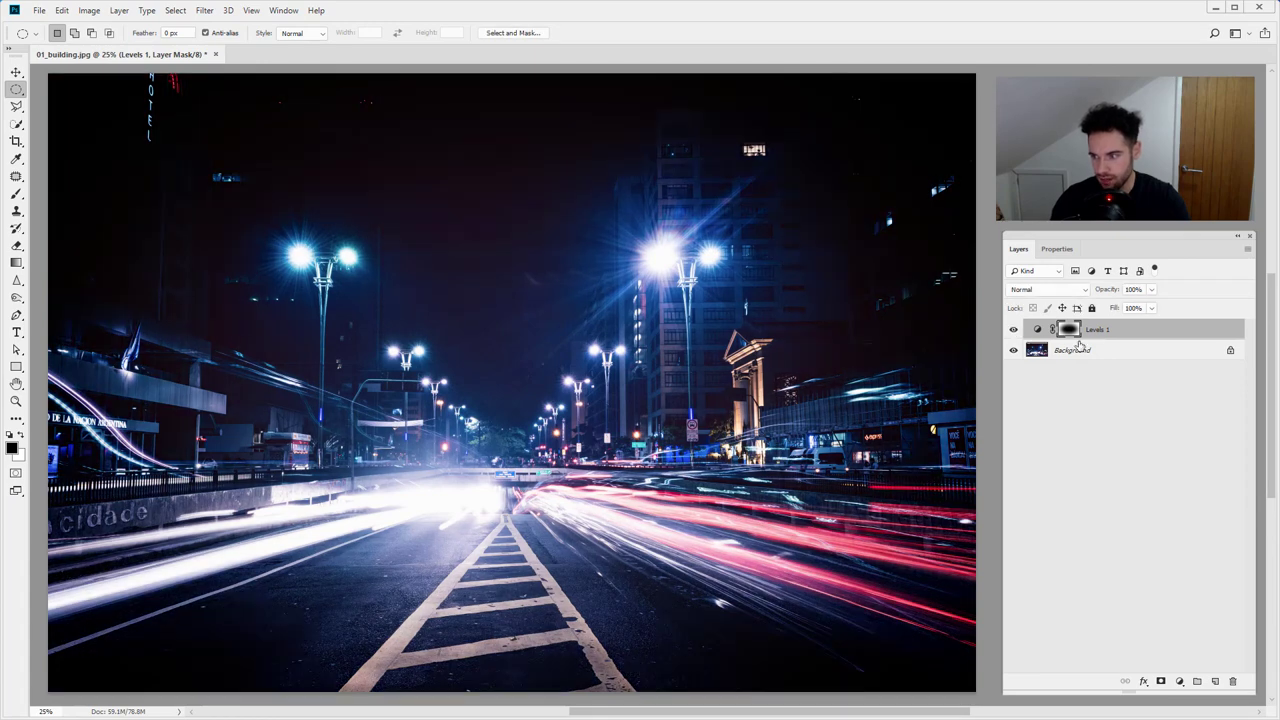
# Duplicate the Background layer and apply Unsharp Mask: amount 149%, radius 5 px, threshold 0
pyautogui.click(1072, 350)
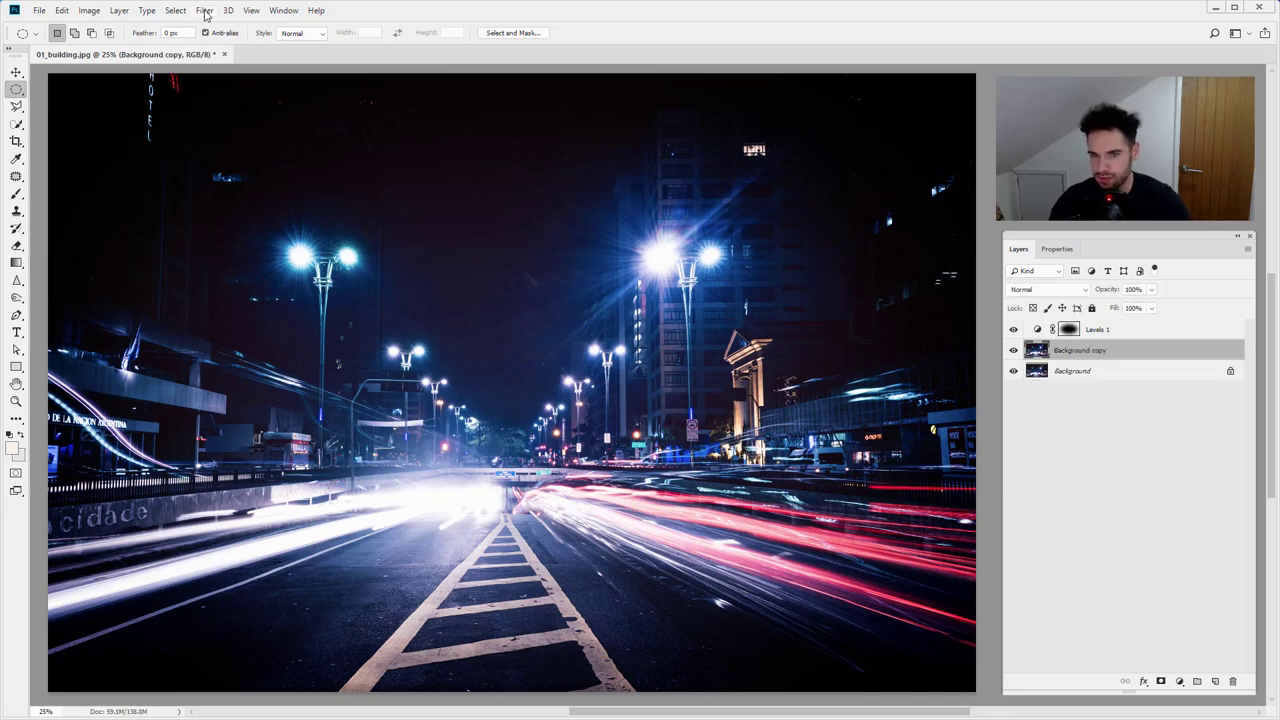
pyautogui.click(204, 10)
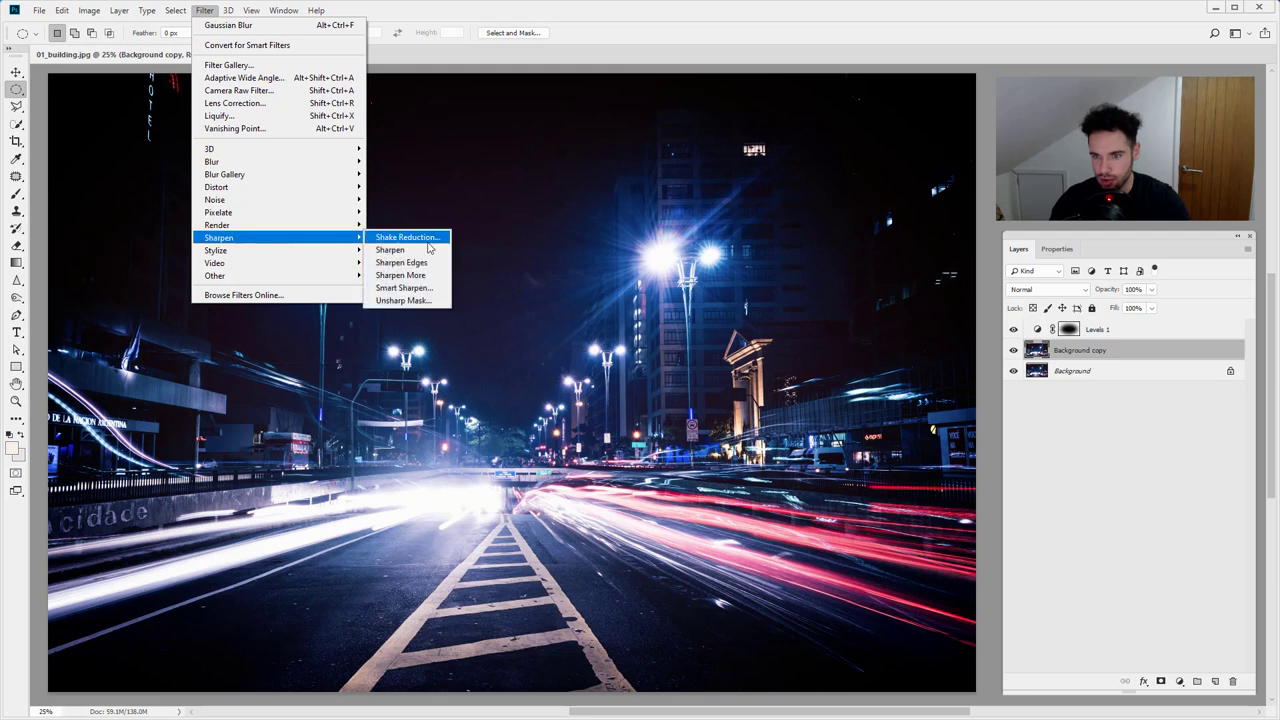
pyautogui.click(402, 300)
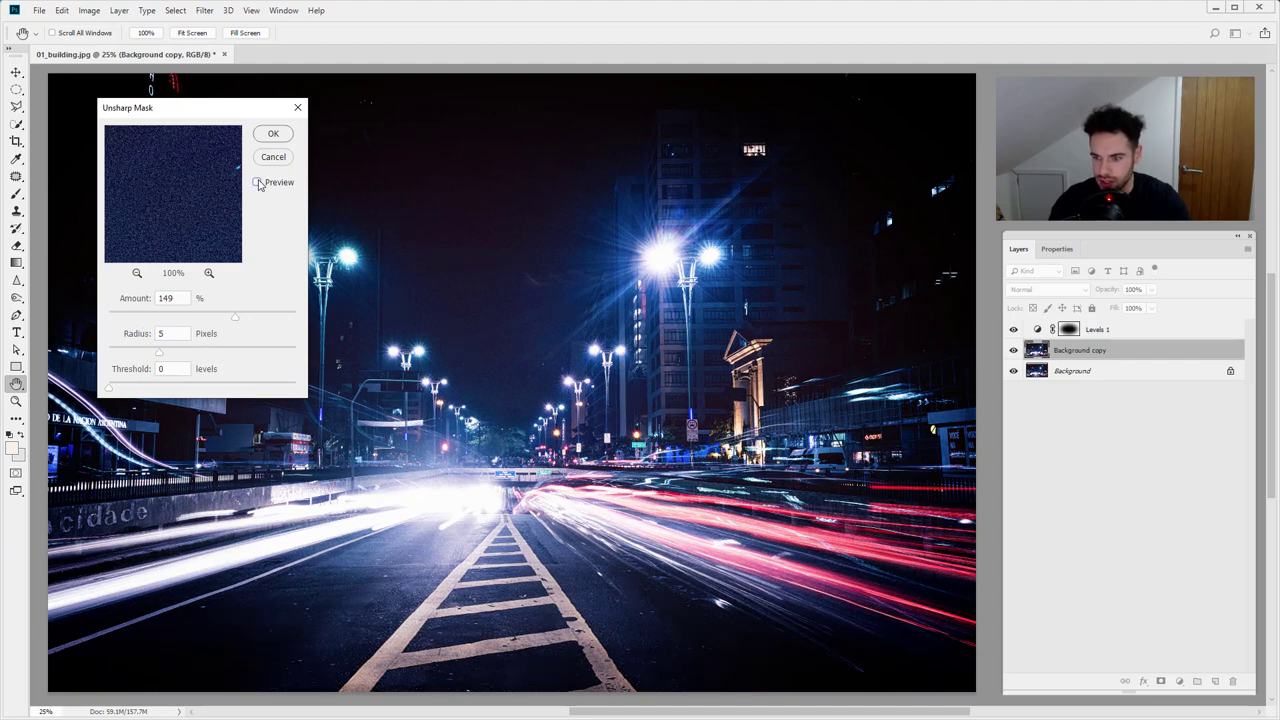
pyautogui.click(257, 182)
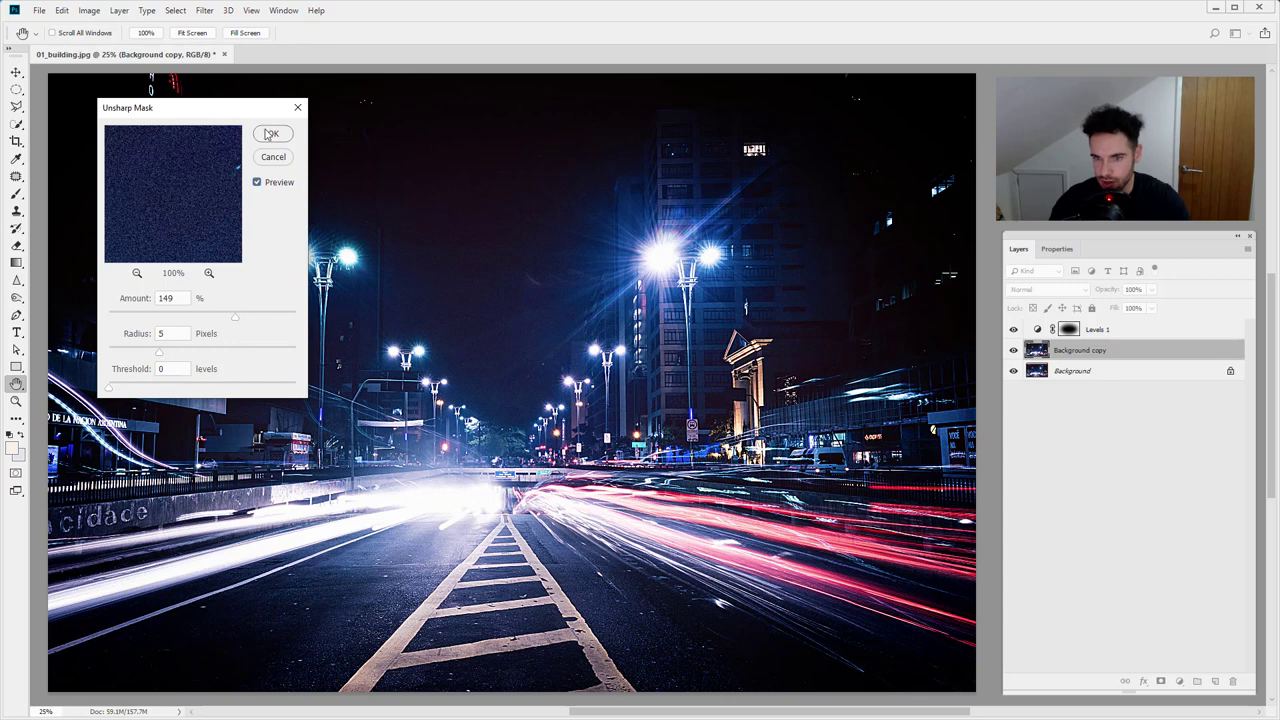
pyautogui.click(271, 134)
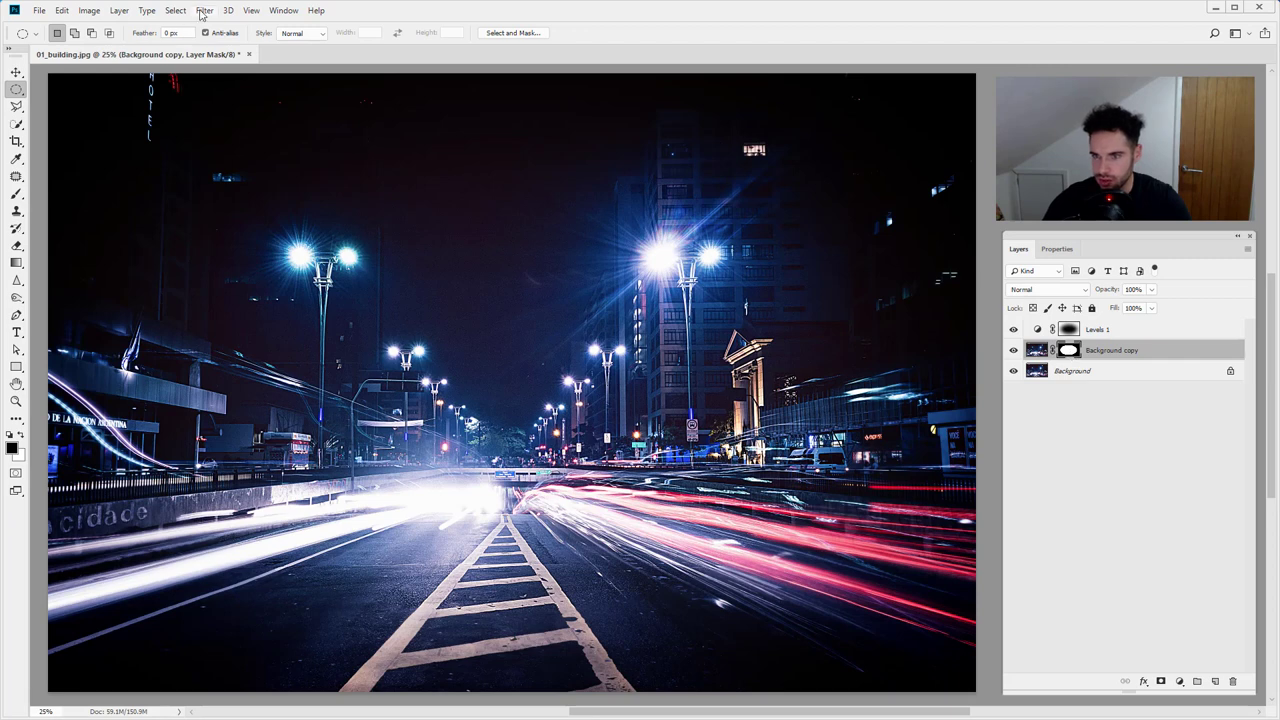
# Soften the Background copy mask with a 167.6-pixel Gaussian Blur, toggling Preview before applying
pyautogui.click(204, 10)
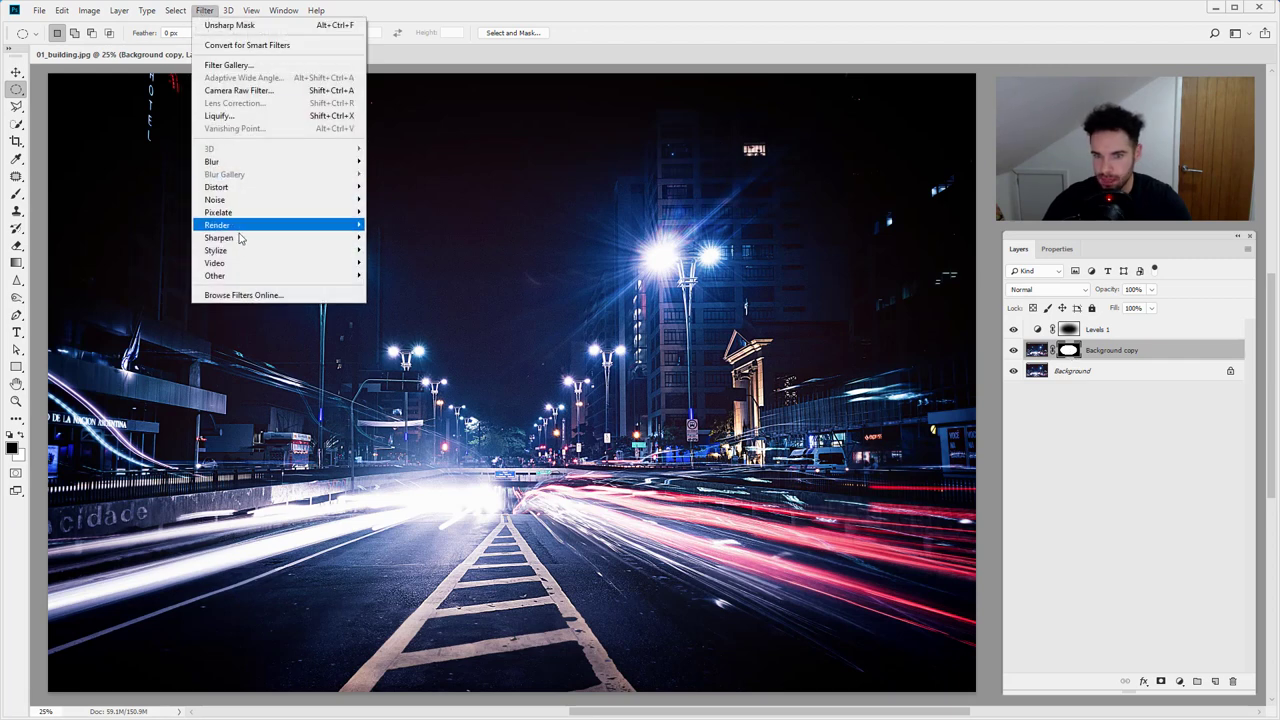
pyautogui.moveTo(211, 161)
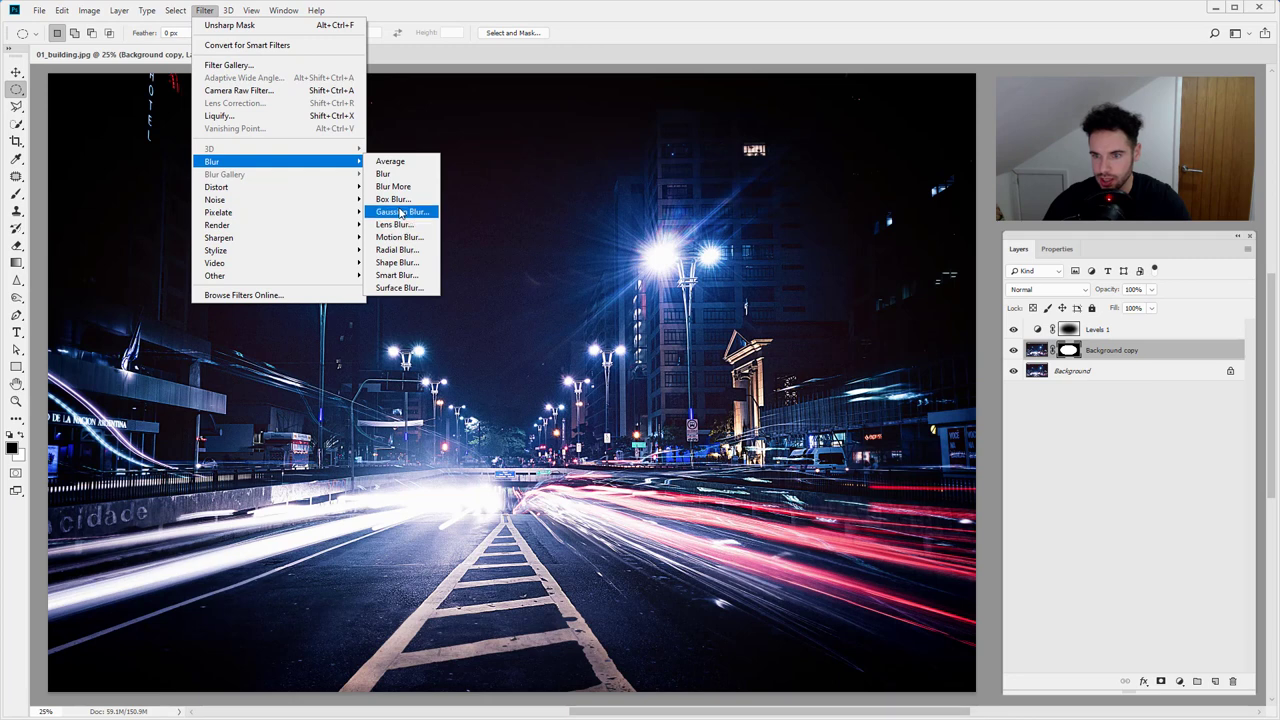
pyautogui.click(402, 211)
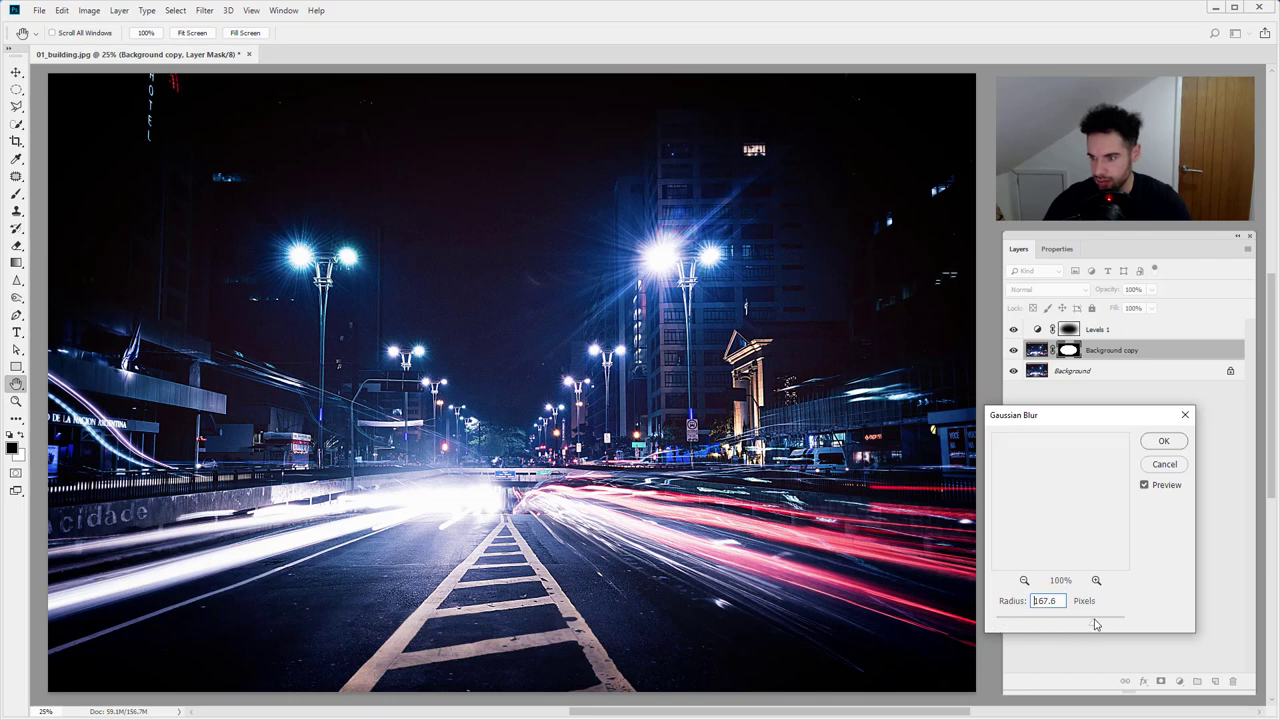
pyautogui.tripleClick(1046, 600)
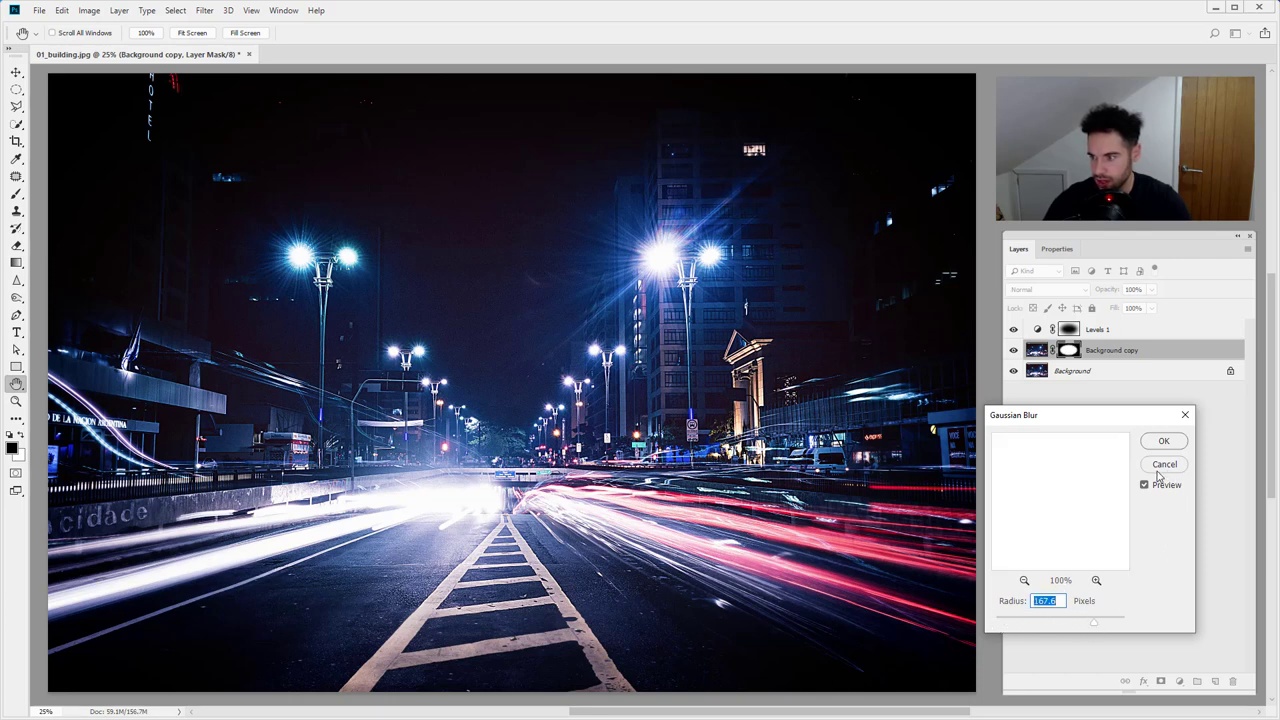
pyautogui.click(1145, 485)
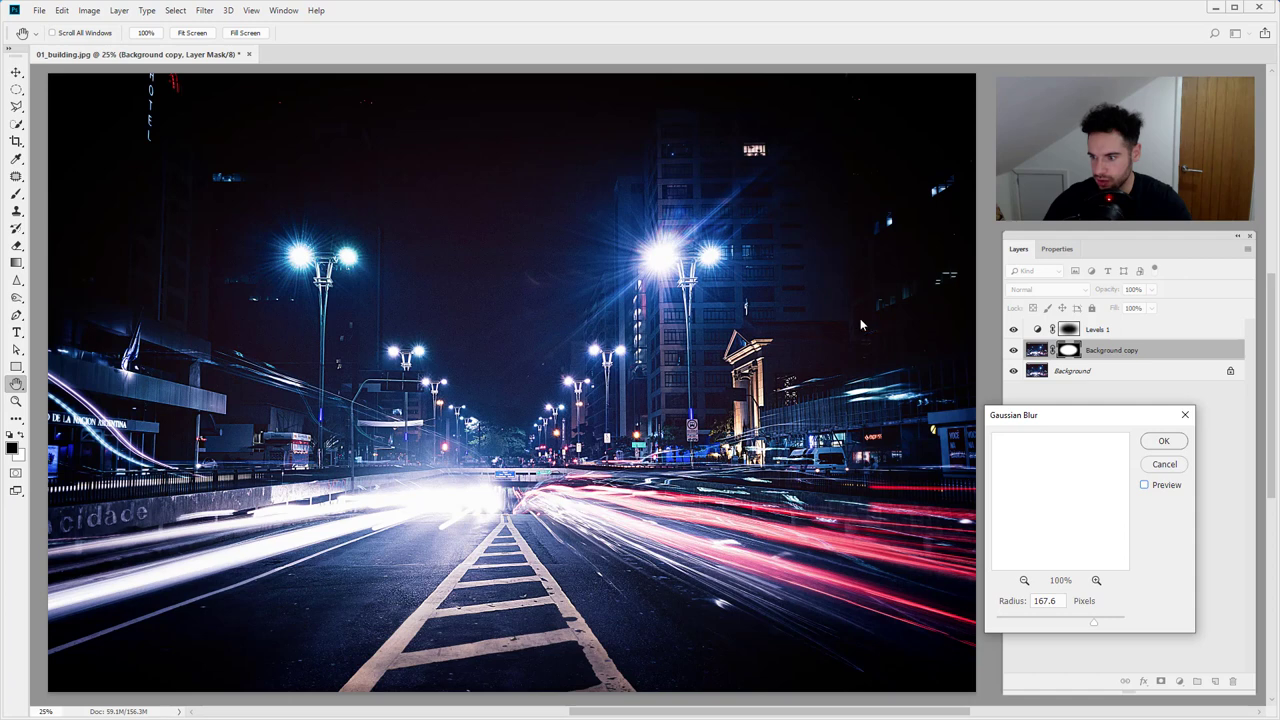
pyautogui.click(1145, 485)
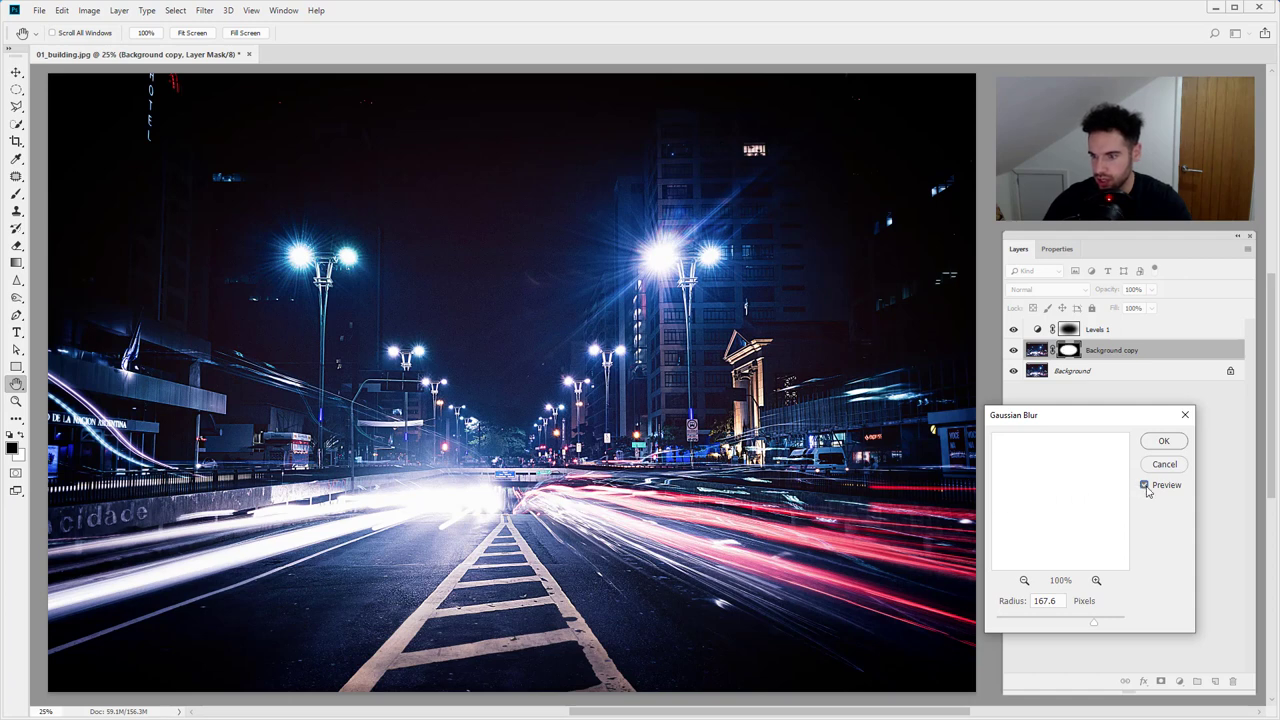
pyautogui.click(1164, 441)
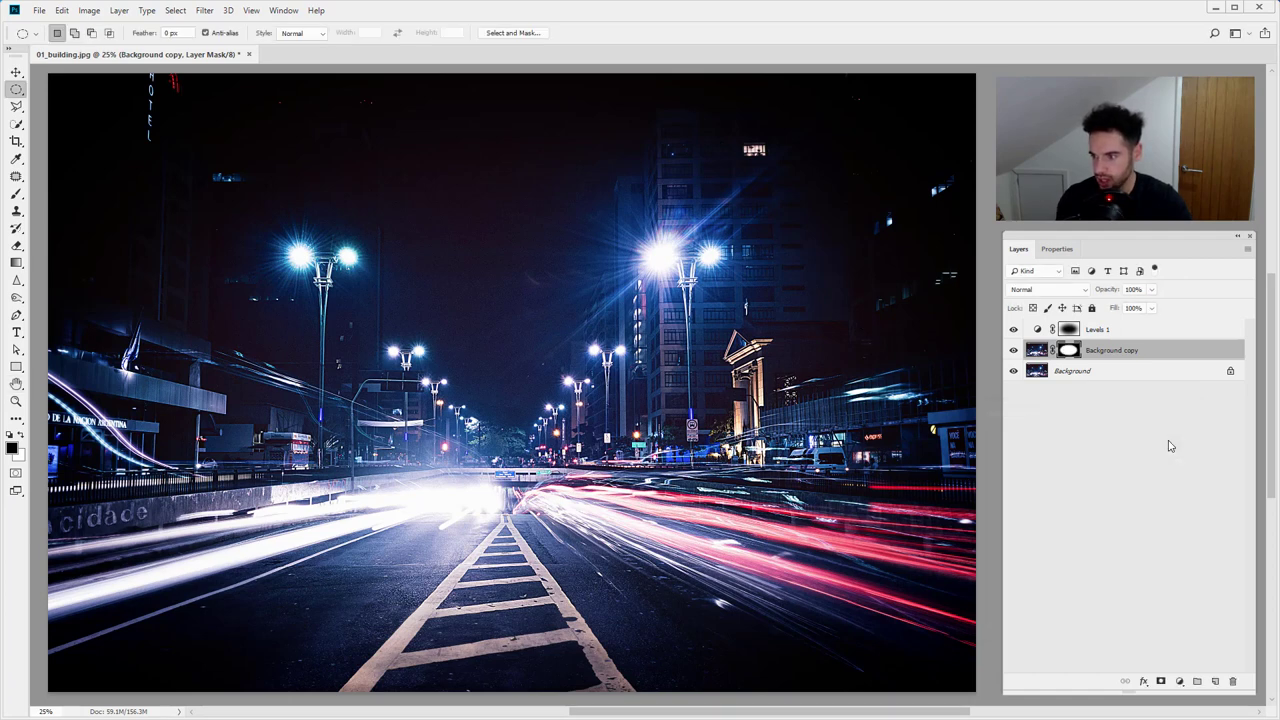
pyautogui.click(1037, 349)
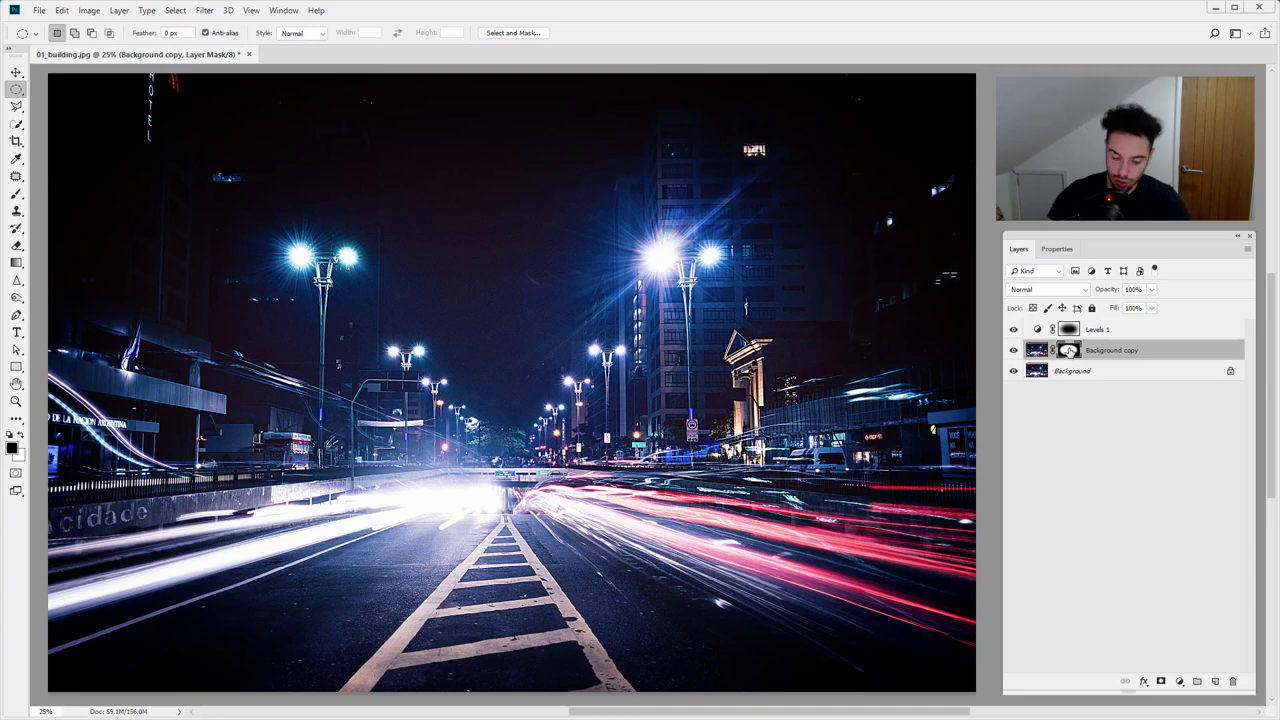